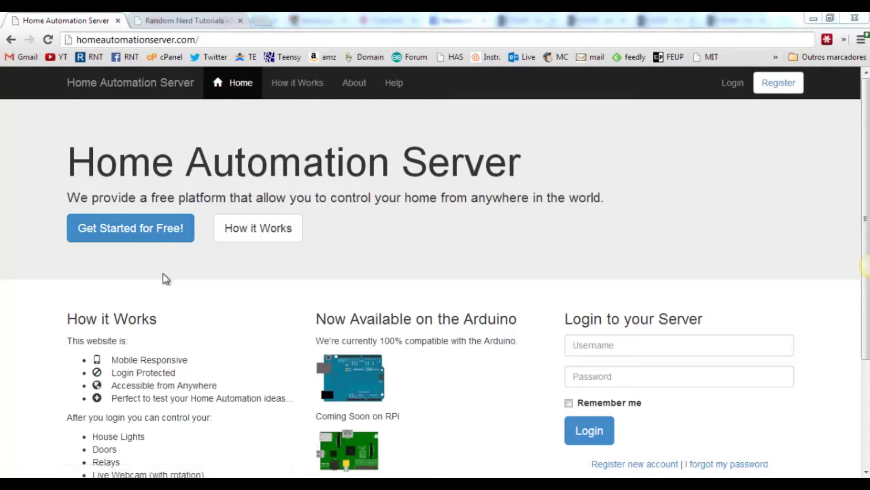
mouse_move(130, 228)
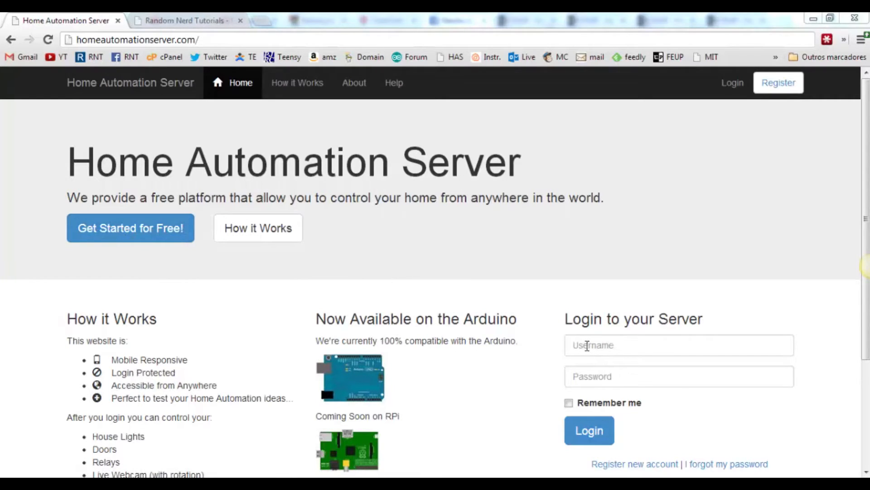
Log in as admin and go to the personal dashboard.
text(admin)
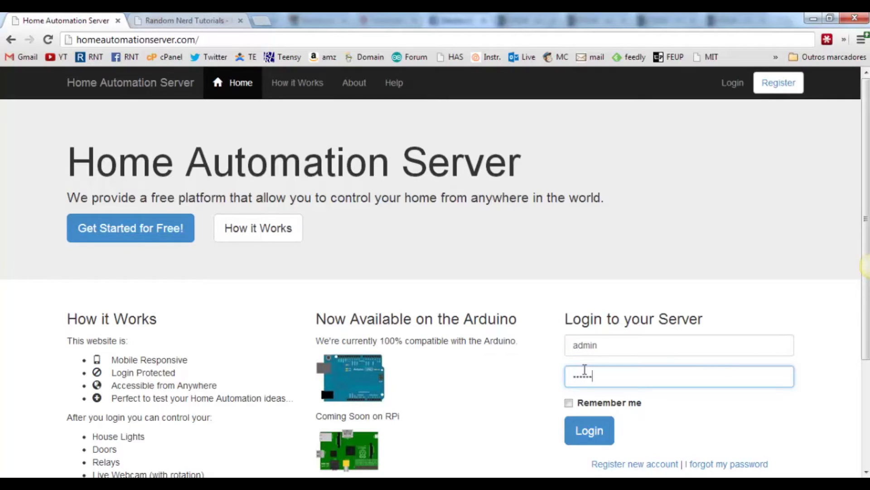
click(588, 430)
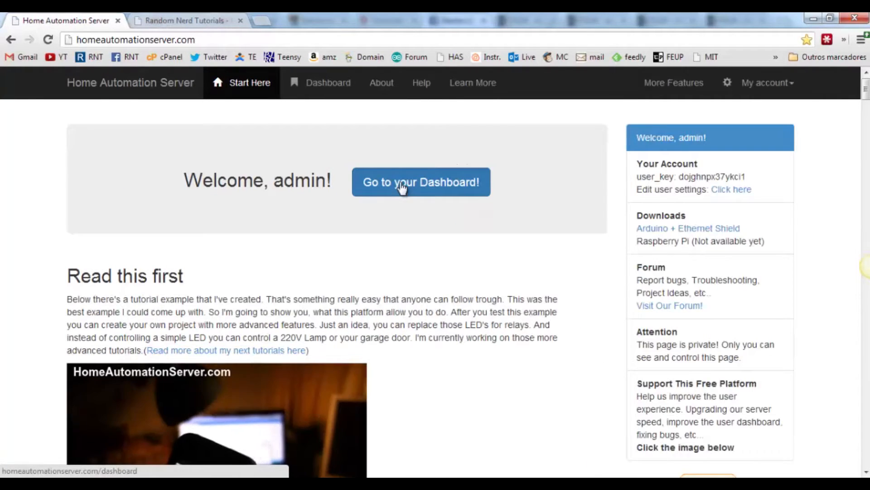
click(420, 182)
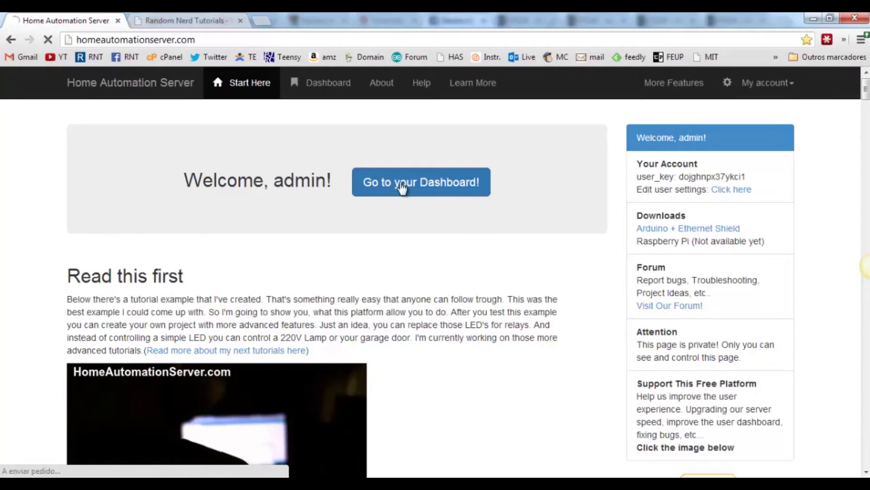
click(420, 181)
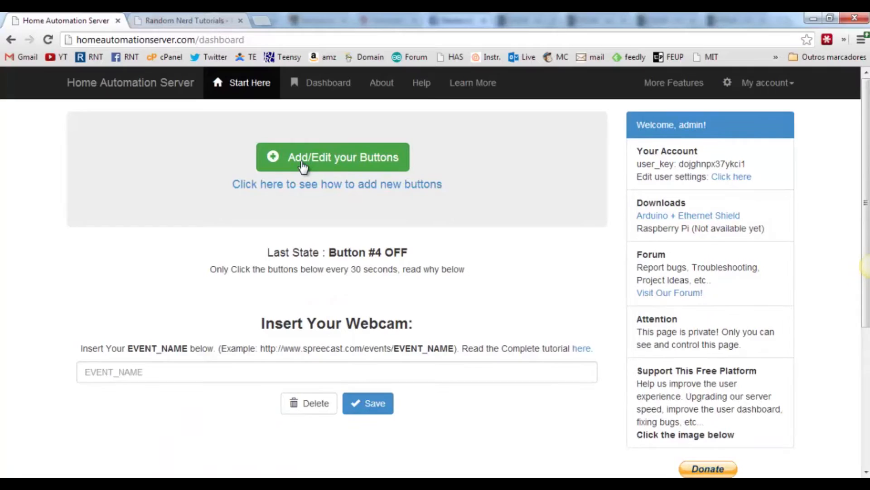
Name buttons 1–6 Light 1, Light 2, Light 3, All Lights, Garage Door, Home Door and save.
click(333, 158)
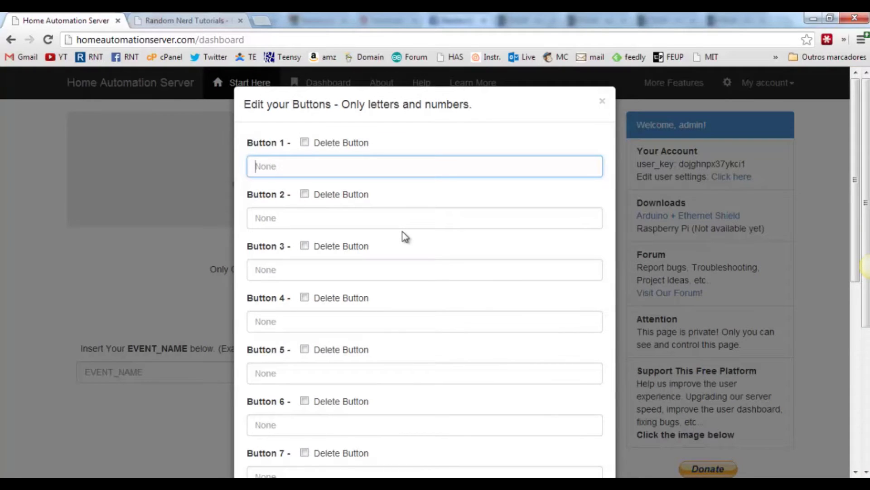
text(Light 1)
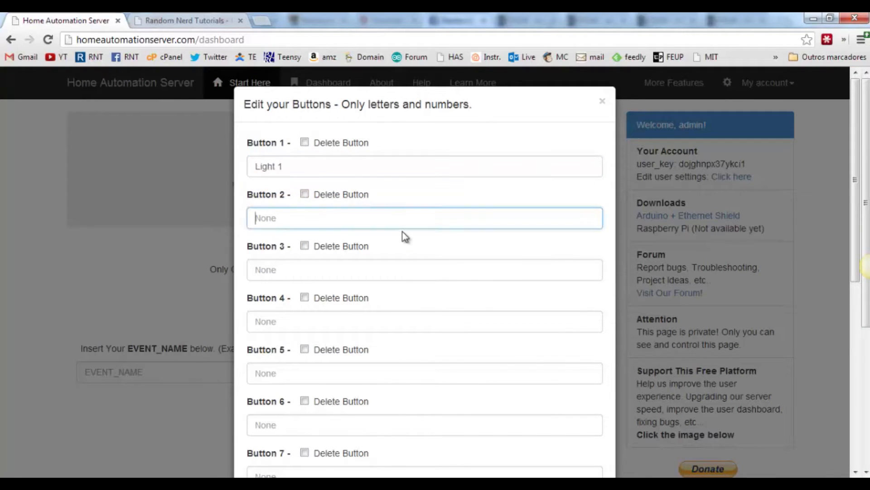
text(Light 2)
click(425, 270)
text(Light 3)
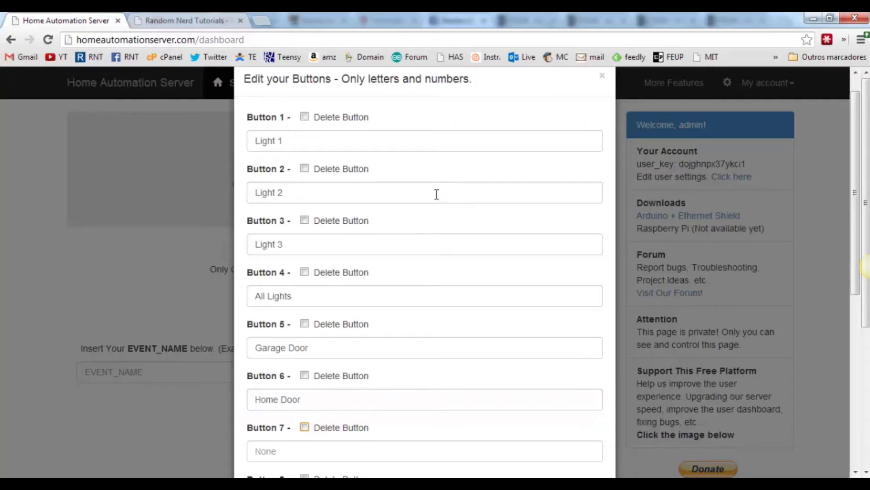
click(578, 433)
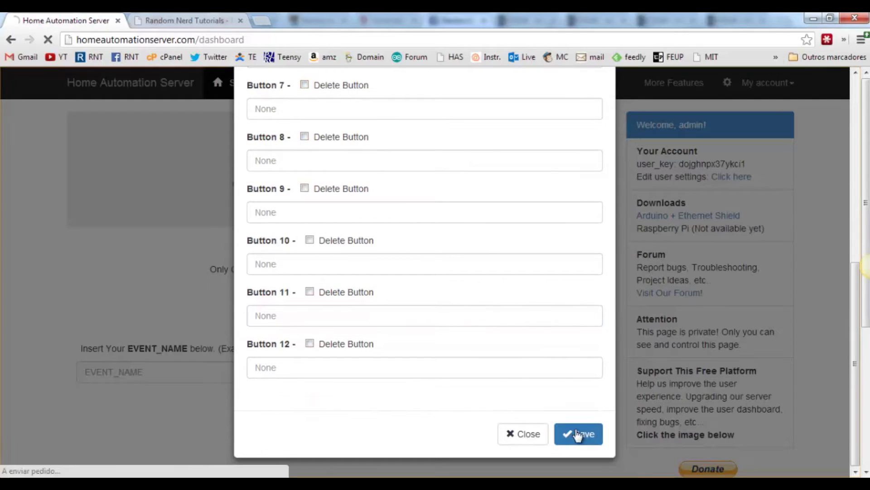
Review the reloaded dashboard's Light 1–3 and All Lights buttons, highlighting the third button's title.
click(577, 434)
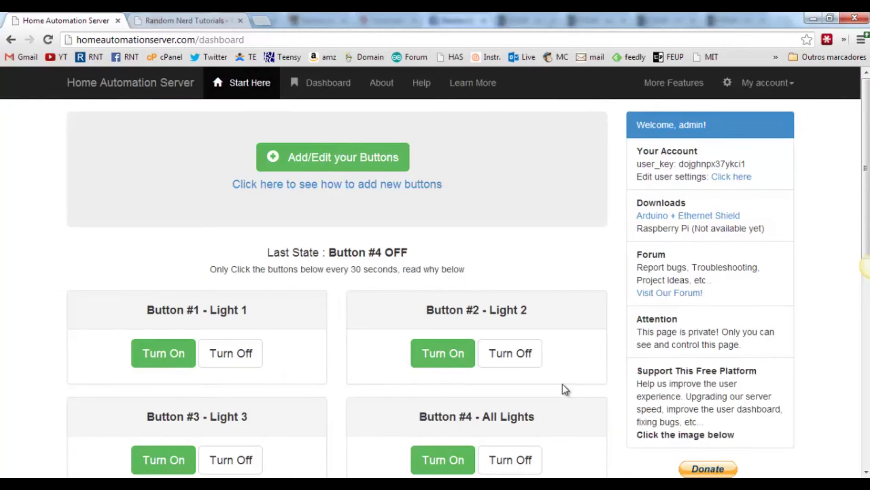
double_click(224, 310)
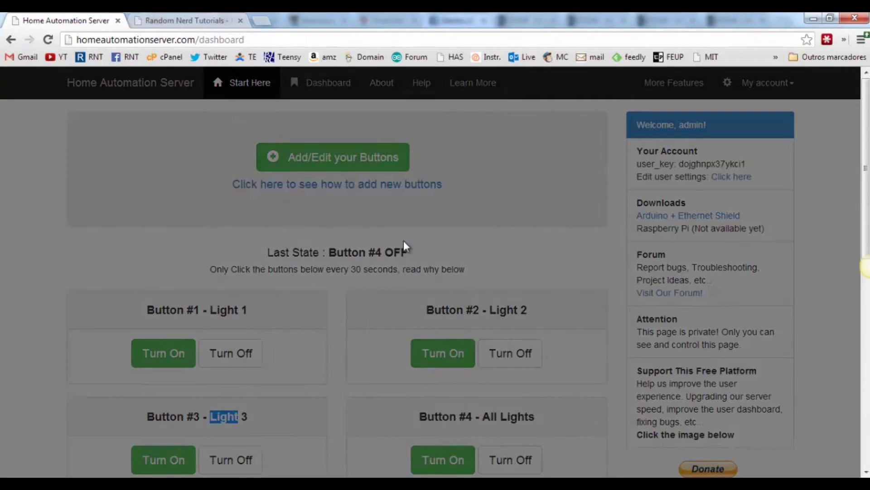
Mark buttons 1–3 (Light 1, Light 2, Light 3) for deletion and save.
click(333, 156)
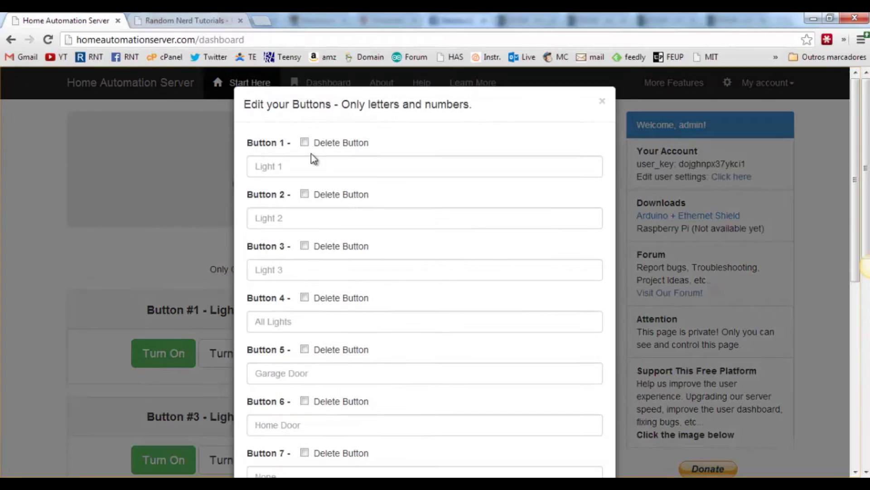
click(304, 142)
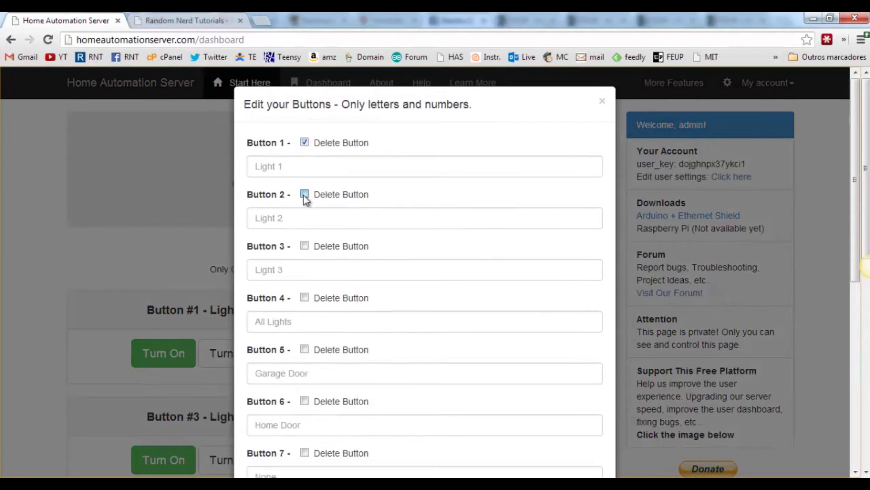
click(305, 195)
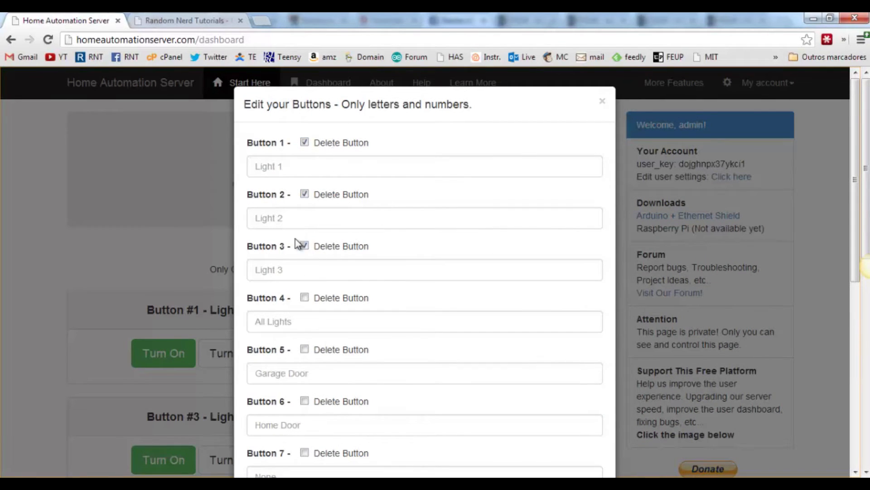
scroll(down, 3)
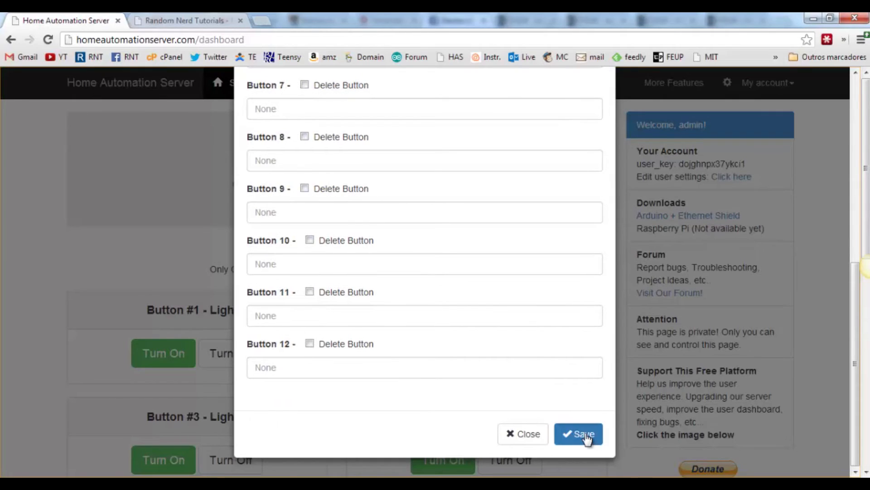
click(579, 433)
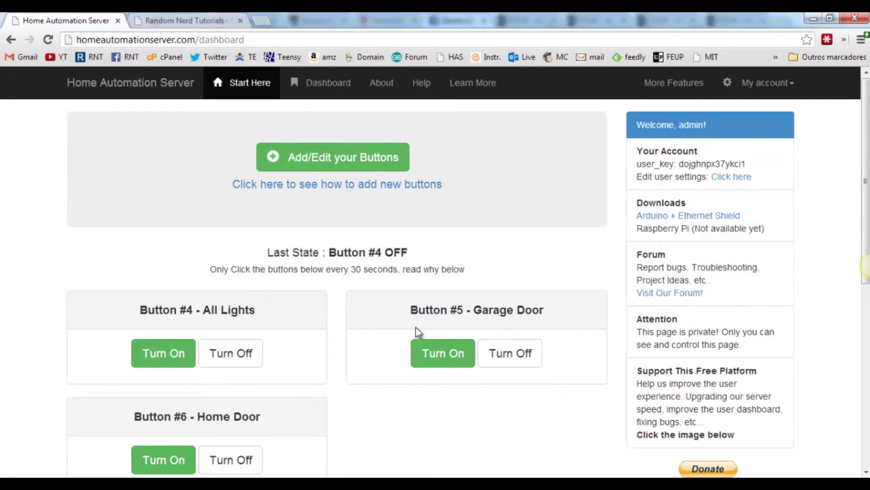
mouse_move(356, 350)
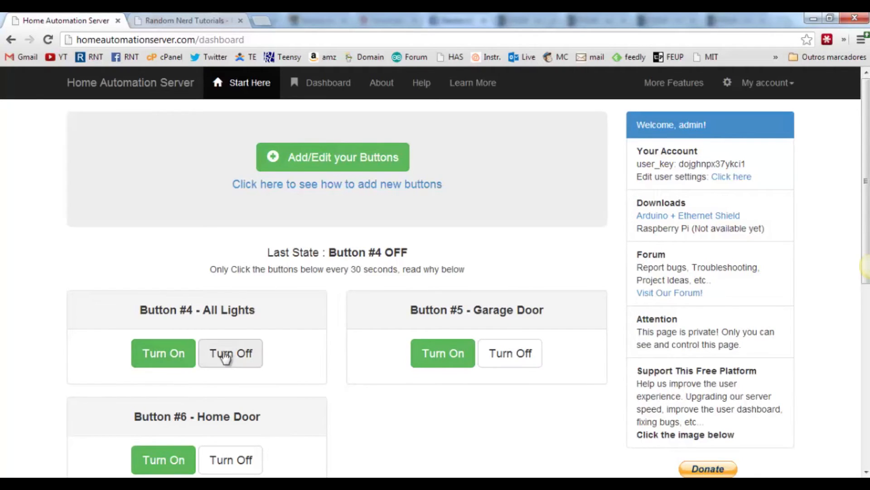
Scroll down the reloaded dashboard to review the All Lights, Garage Door and Home Door buttons.
scroll(down, 3)
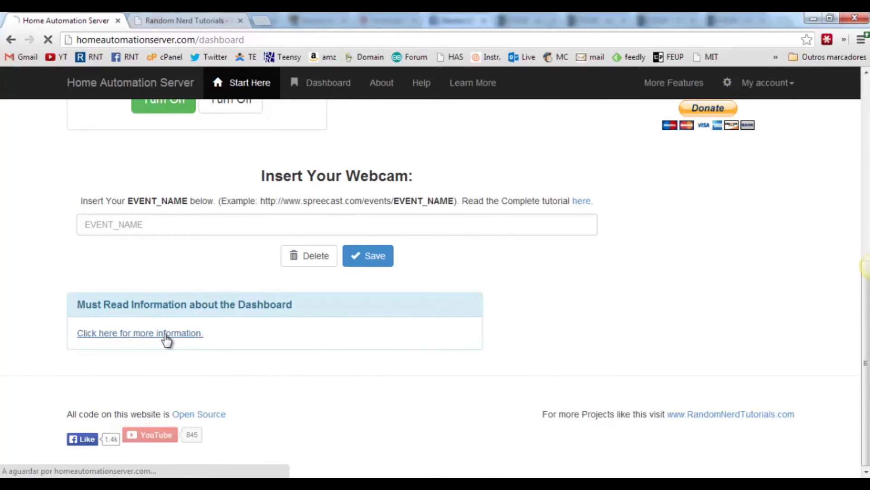
click(139, 332)
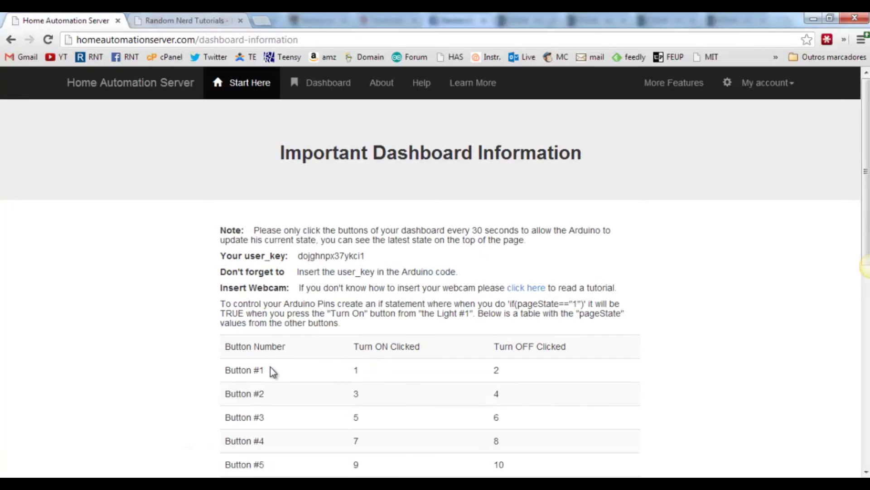
double_click(261, 394)
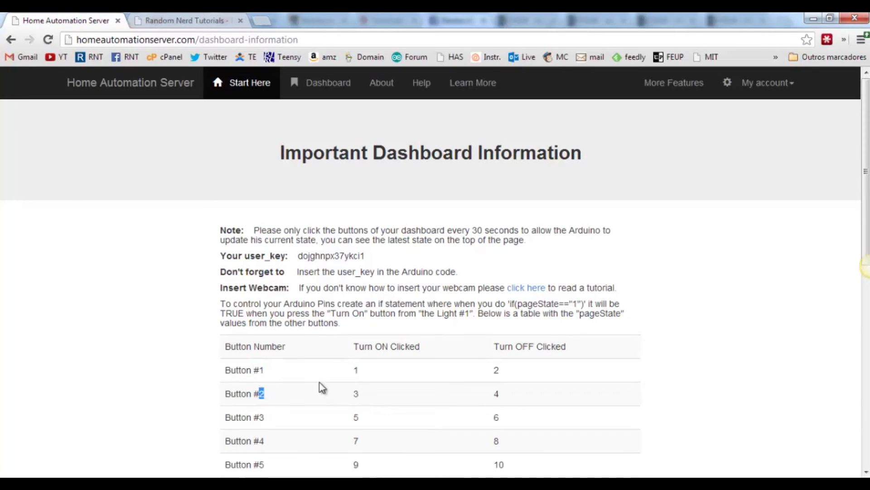
scroll(down, 3)
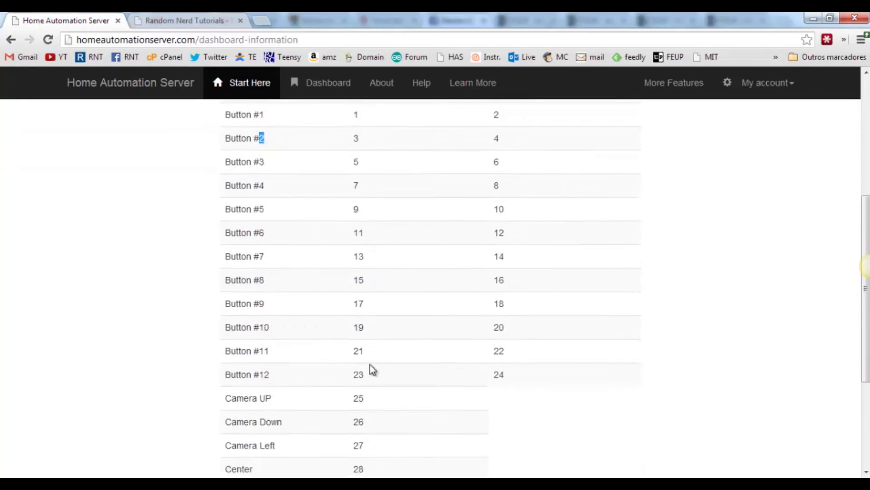
scroll(down, 3)
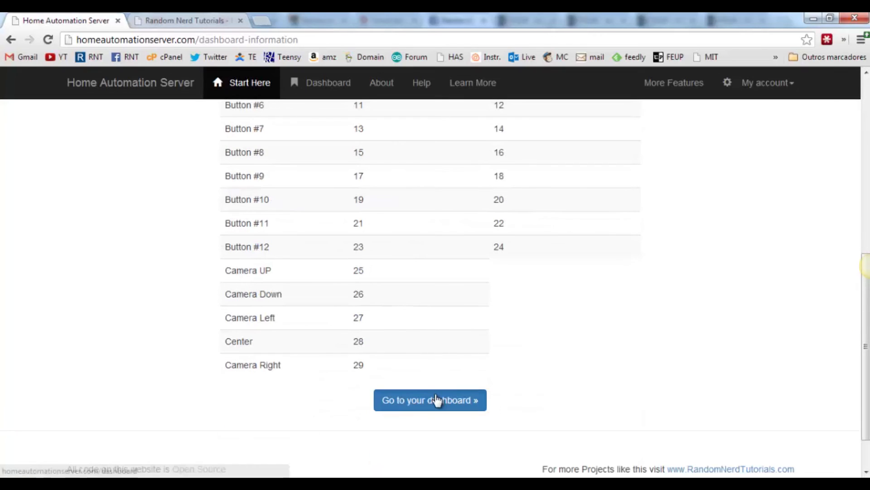
click(430, 399)
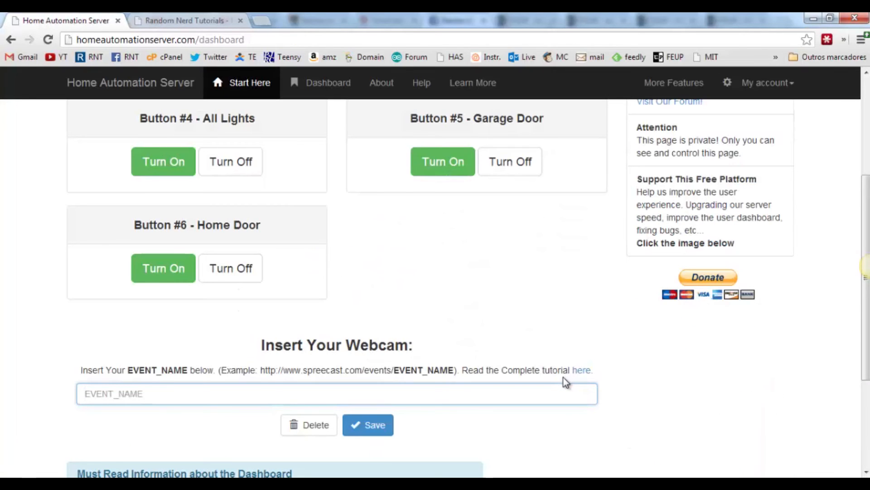
mouse_move(577, 378)
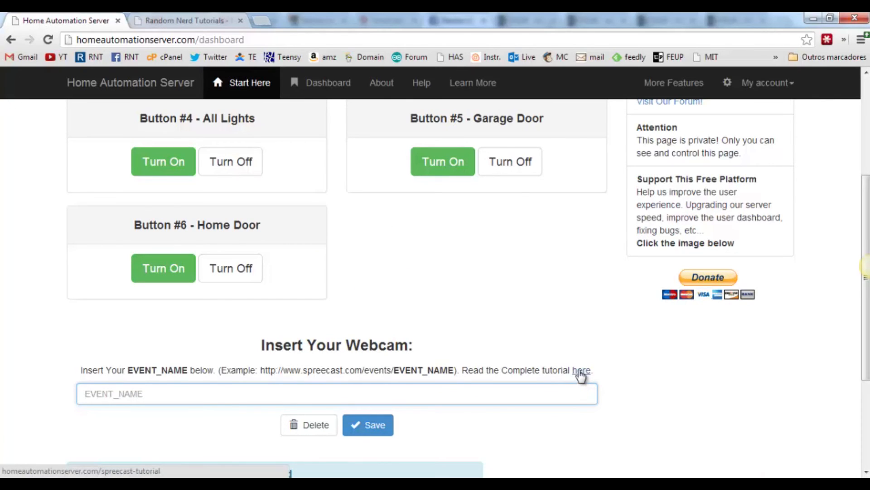
click(183, 20)
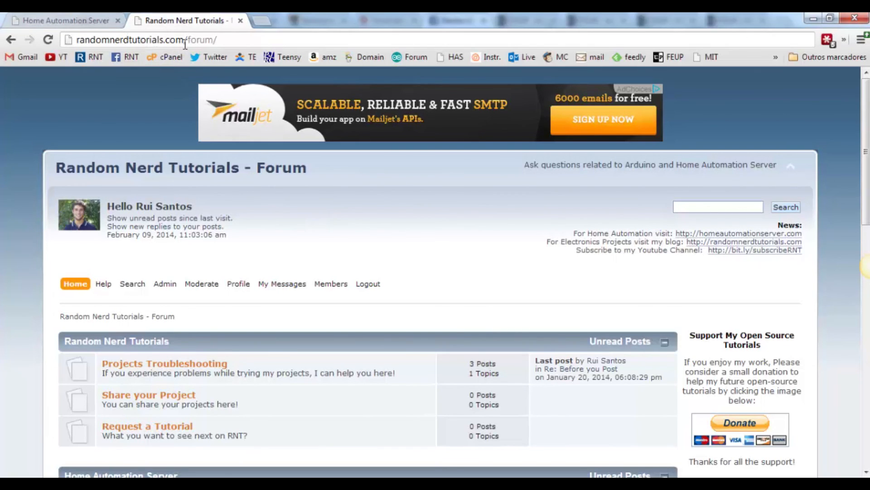
mouse_move(305, 339)
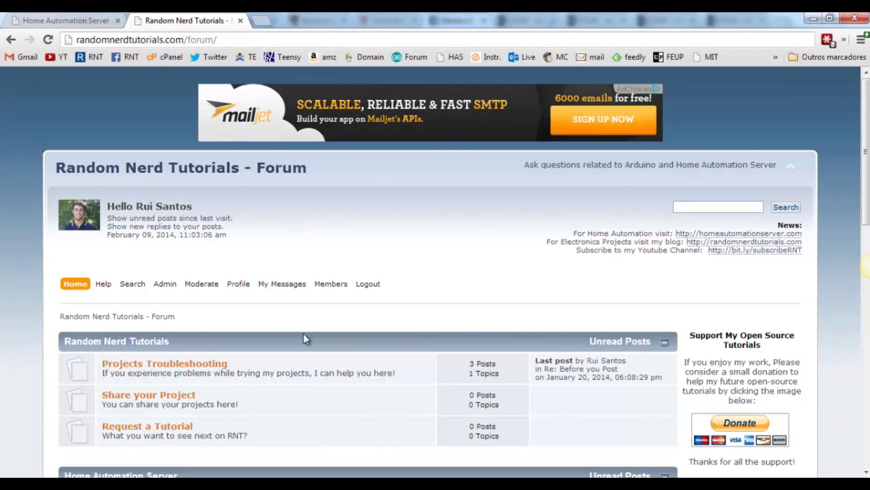